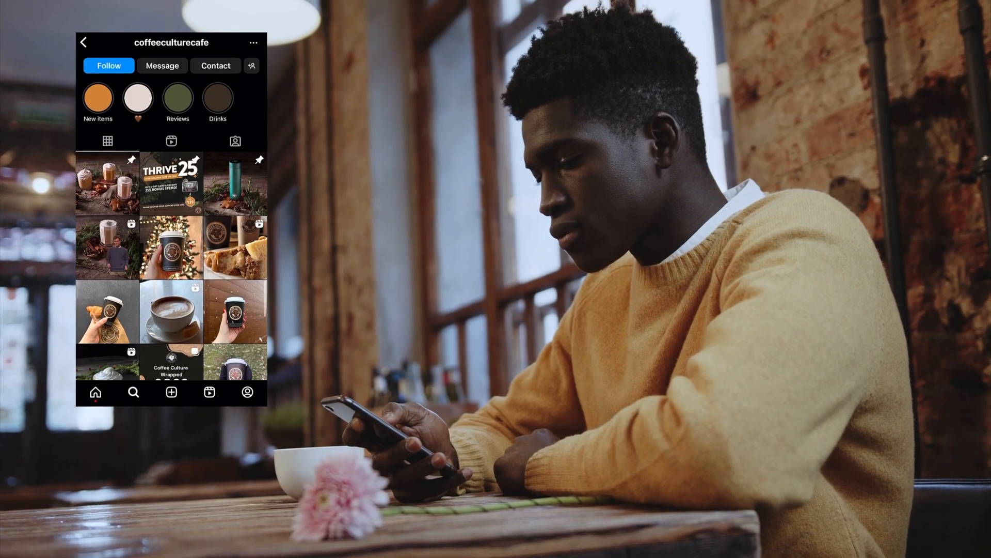
- Switch the foreground to a colour gradient with eye colours matching the foreground
{"action": "scroll", "scroll_direction": "down", "scroll_amount": 3}
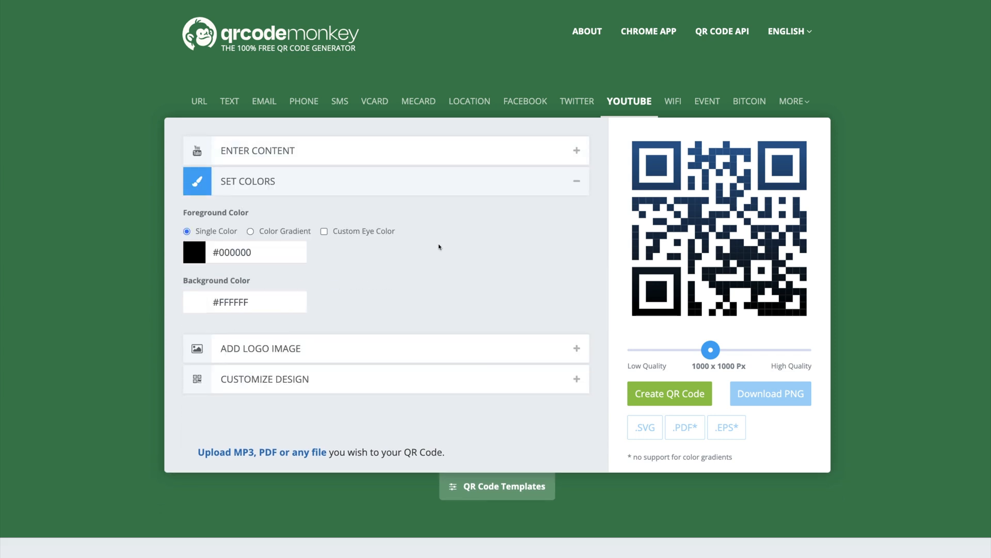
{"action": "left_click", "coordinate": [251, 231]}
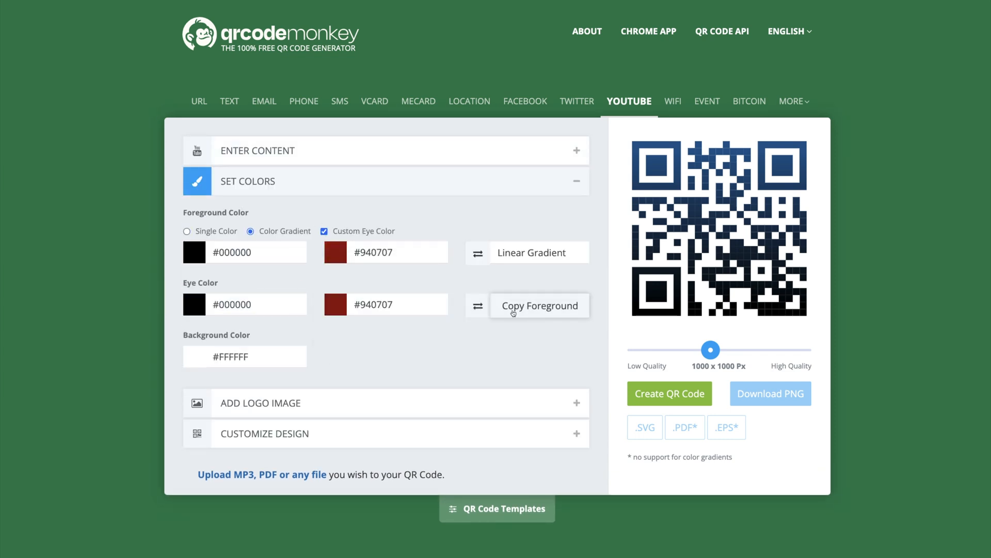
{"action": "left_click", "coordinate": [669, 394]}
{"action": "type", "text": "www.qrcod"}
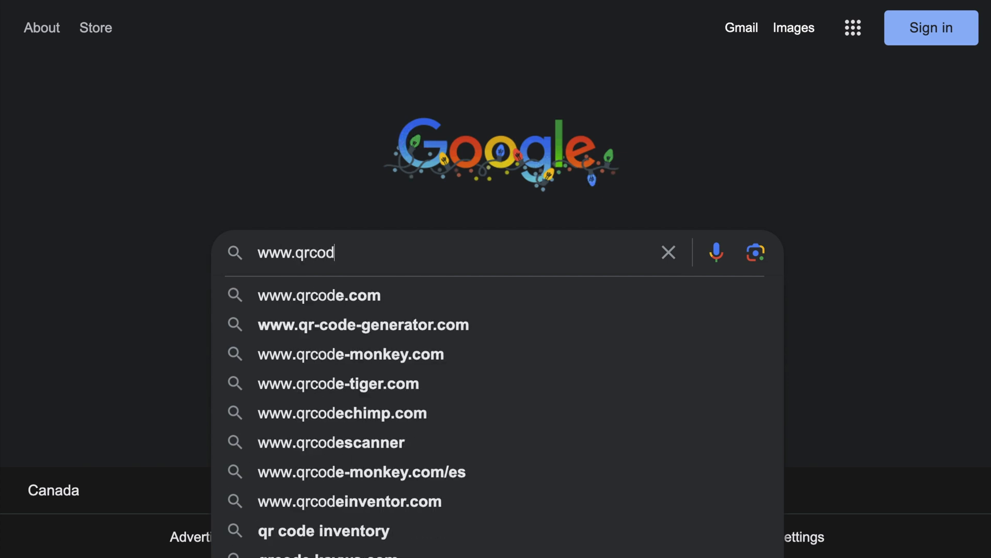
- Go to qrcode-monkey.com from the Google search suggestion
{"action": "left_click", "coordinate": [351, 354]}
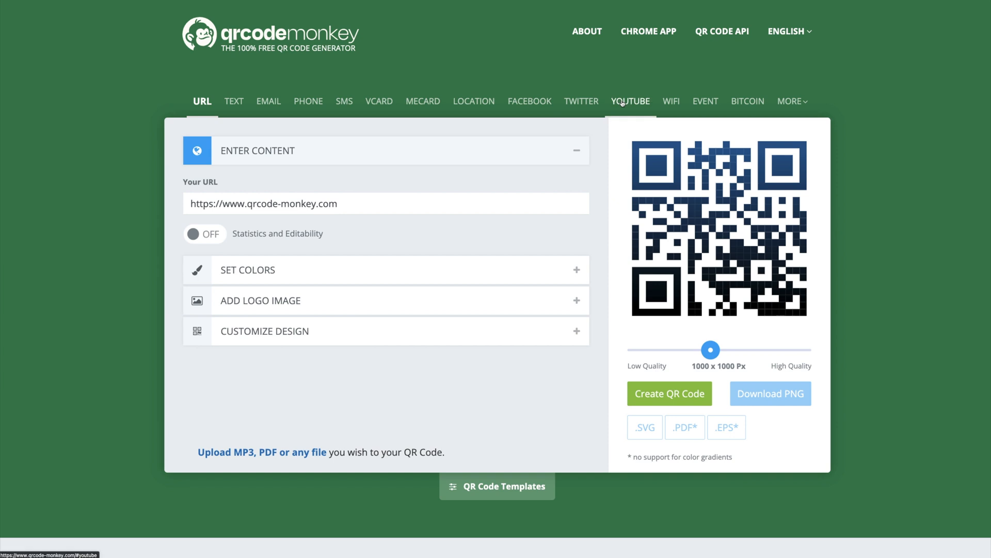
{"action": "left_click", "coordinate": [630, 102]}
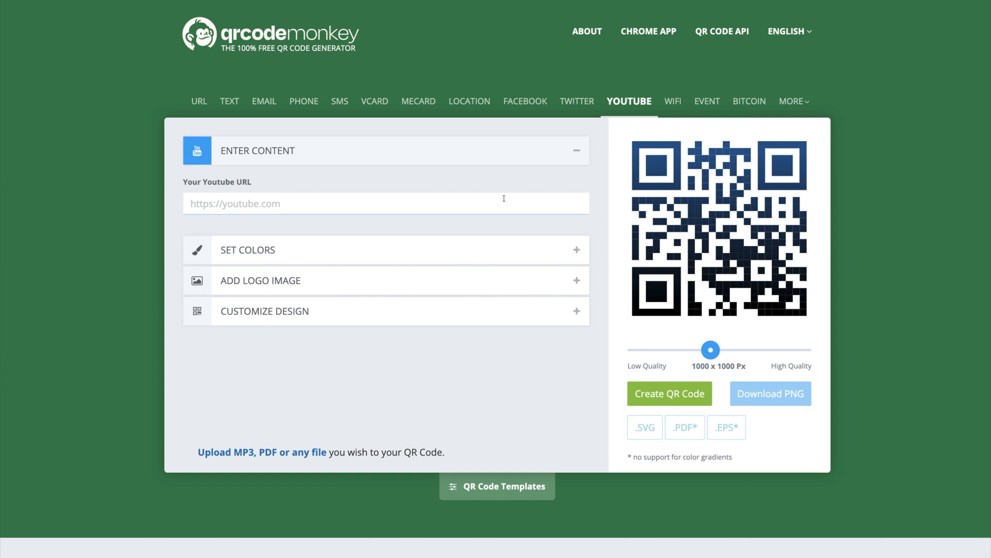
{"action": "type", "text": "https://www.youtube.com/c/SnappaTV/videos"}
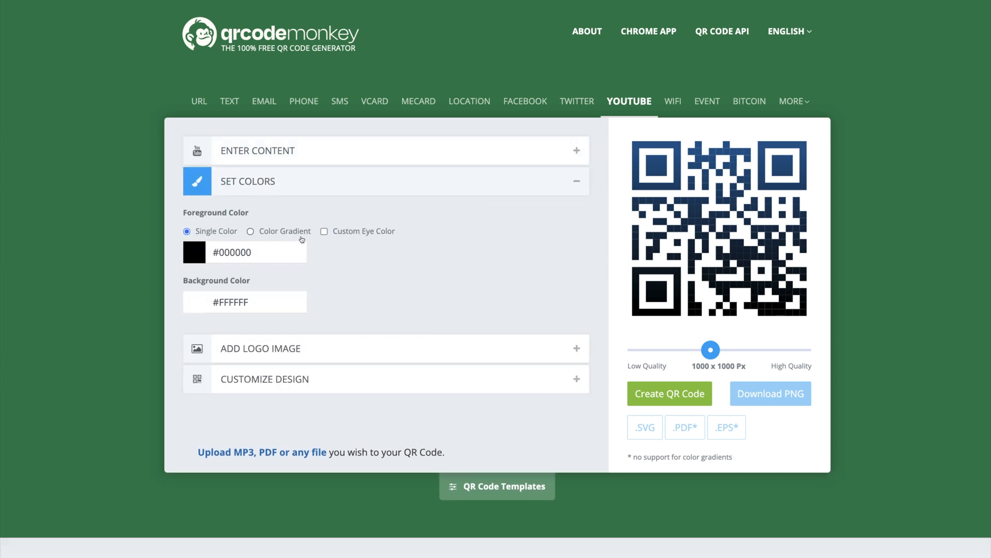
- Apply a black-to-#940707 gradient, copy it to custom eye colours, and regenerate the preview
{"action": "left_click", "coordinate": [251, 231]}
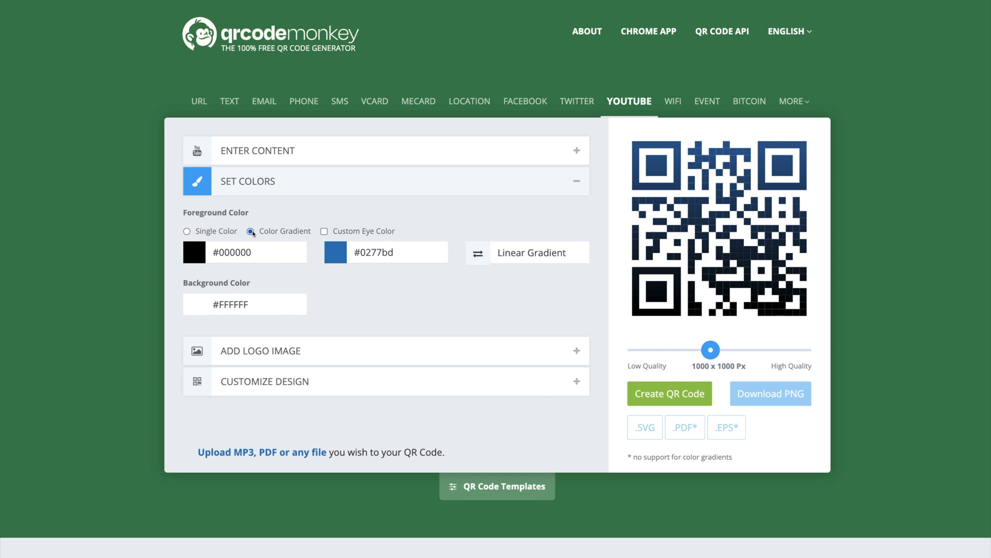
{"action": "left_click", "coordinate": [324, 231]}
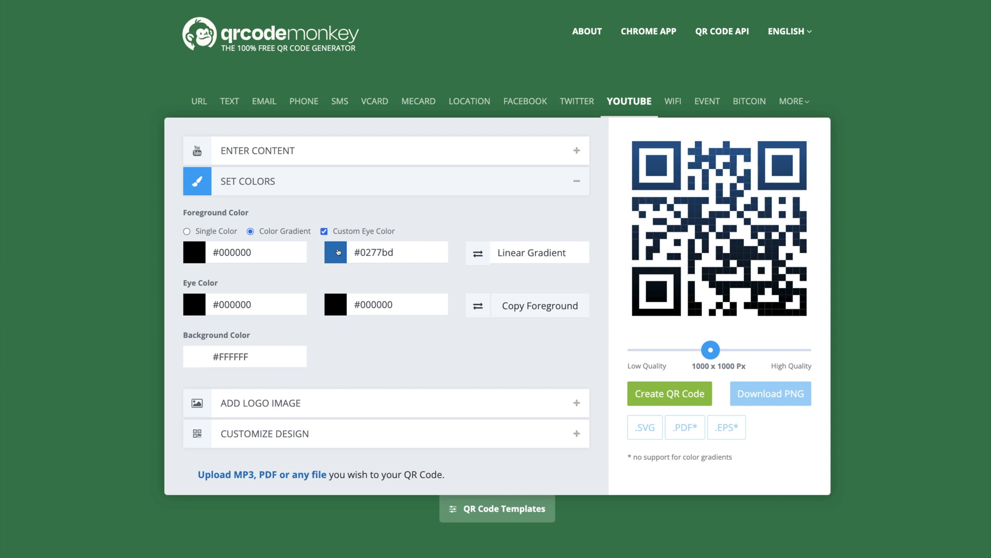
{"action": "left_click", "coordinate": [335, 251]}
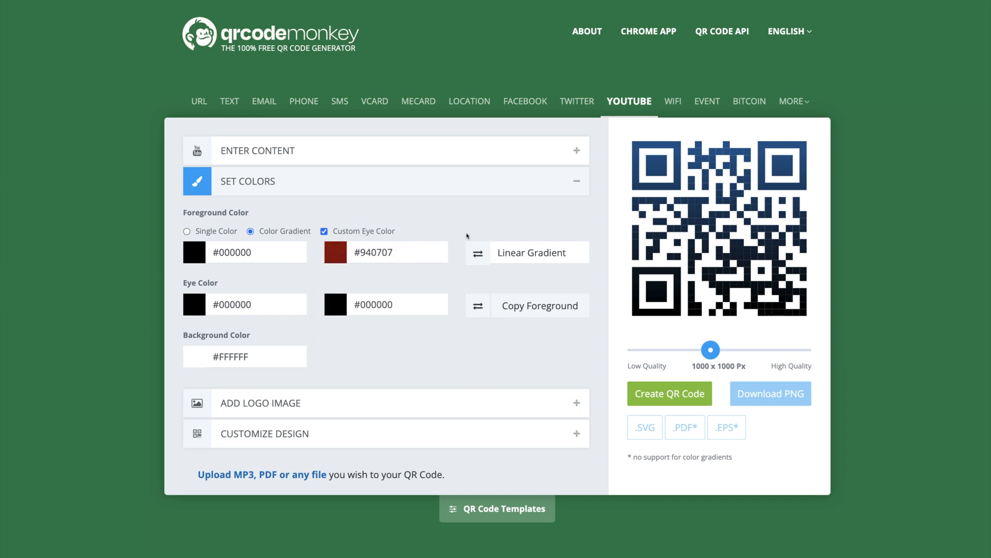
{"action": "left_click", "coordinate": [539, 305]}
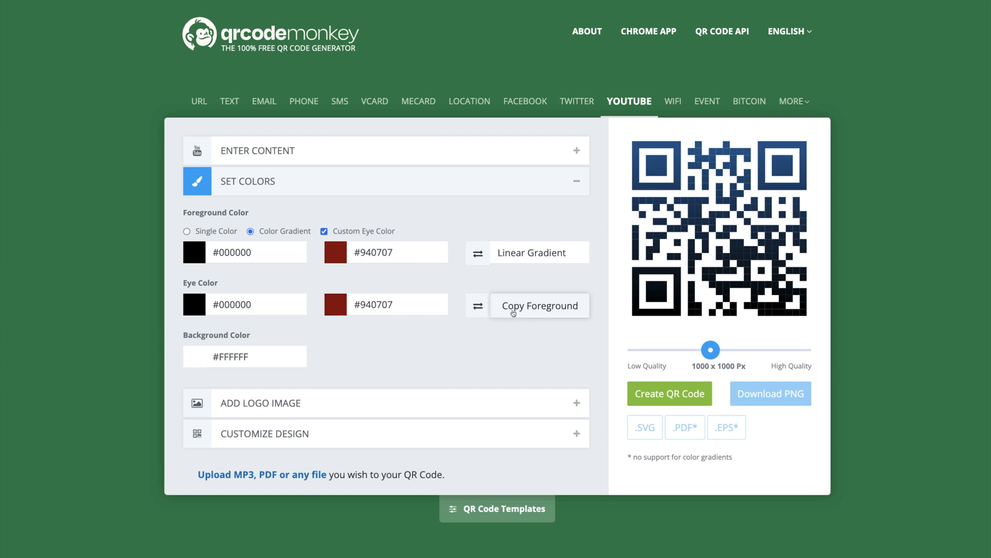
{"action": "left_click", "coordinate": [538, 305]}
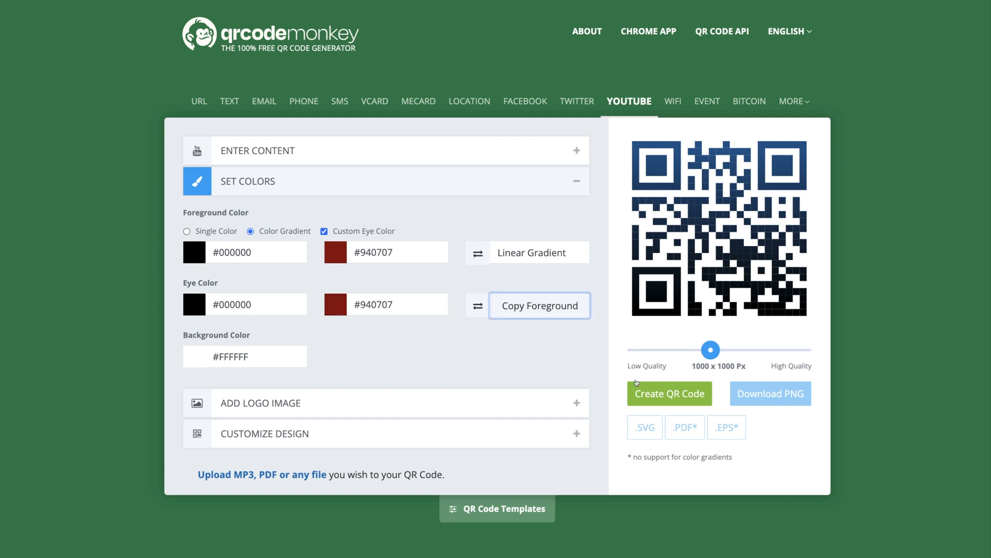
{"action": "left_click", "coordinate": [670, 394]}
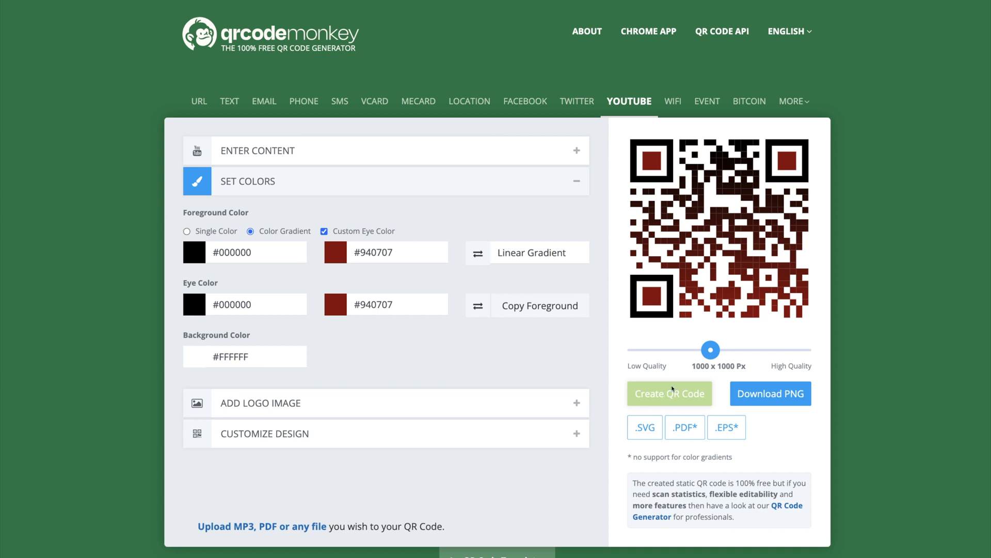
- Adjust the quality slider until the output size reads 800 x 800 px
{"action": "left_click_drag", "start_coordinate": [710, 349], "coordinate": [770, 350]}
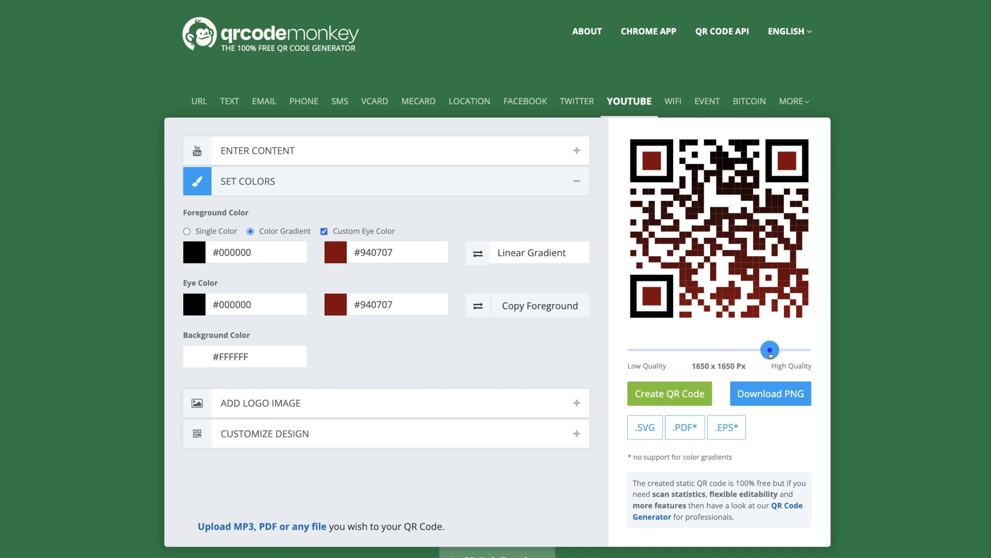
{"action": "left_click_drag", "start_coordinate": [770, 350], "coordinate": [803, 350]}
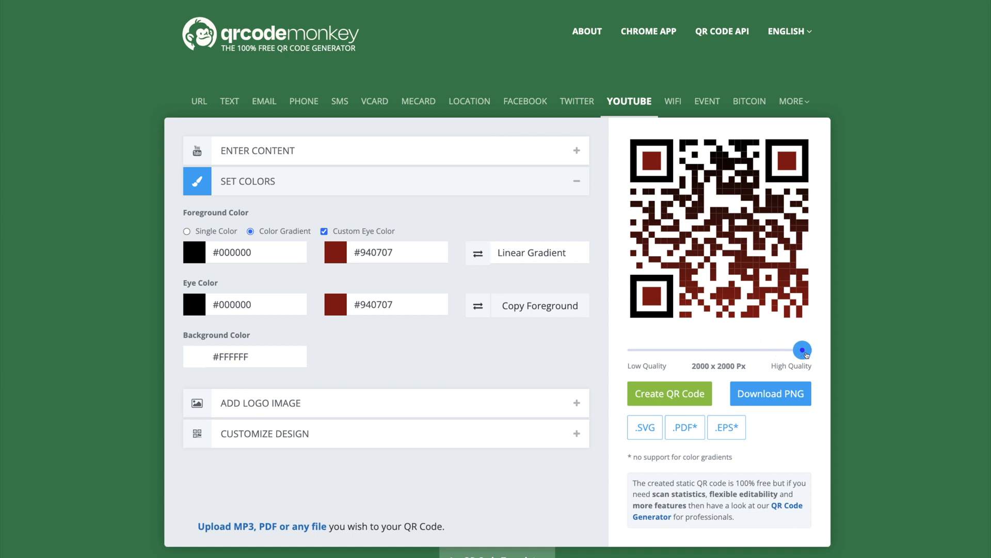
{"action": "left_click_drag", "start_coordinate": [803, 350], "coordinate": [743, 350]}
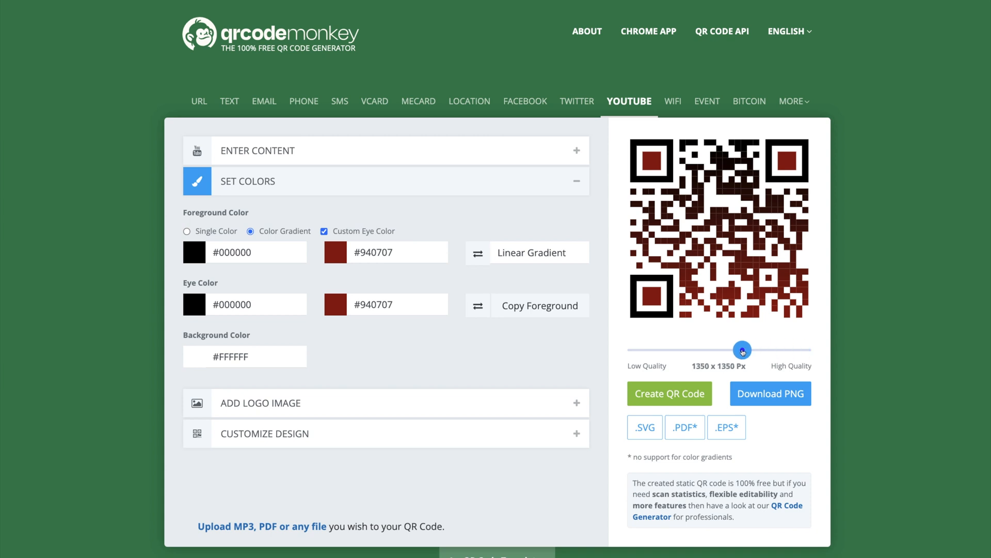
{"action": "left_click_drag", "start_coordinate": [743, 350], "coordinate": [690, 350]}
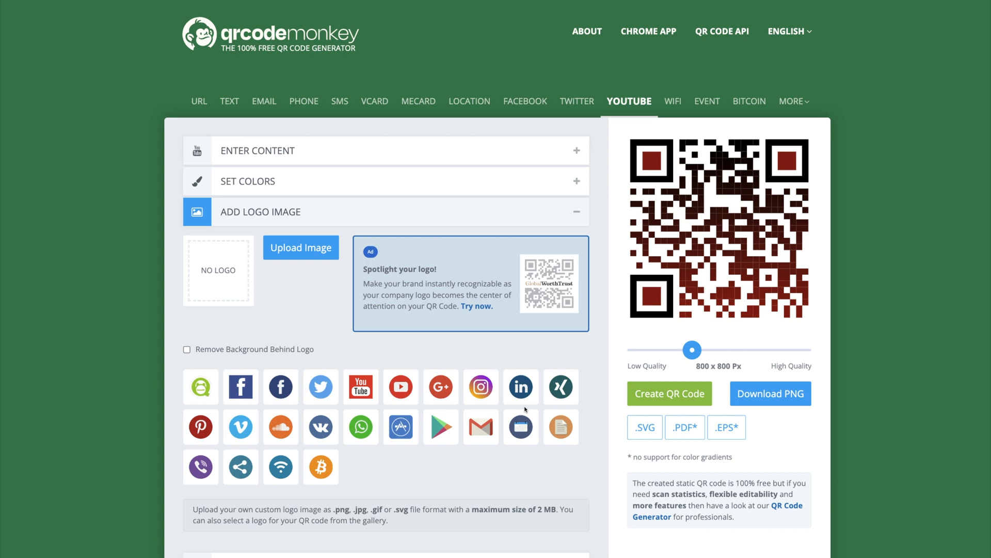
- Add the YouTube logo and regenerate the QR code with it centred
{"action": "left_click", "coordinate": [360, 386]}
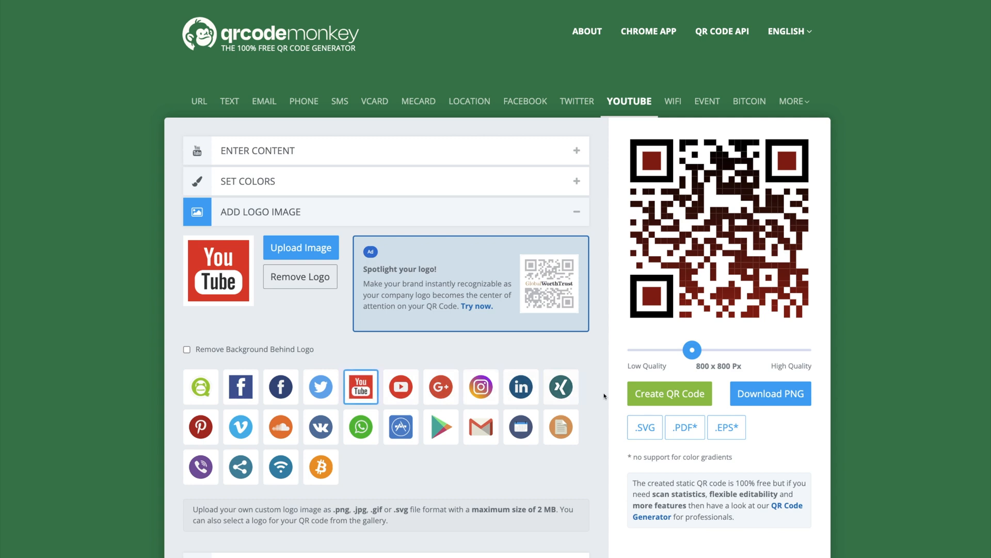
{"action": "left_click", "coordinate": [669, 393]}
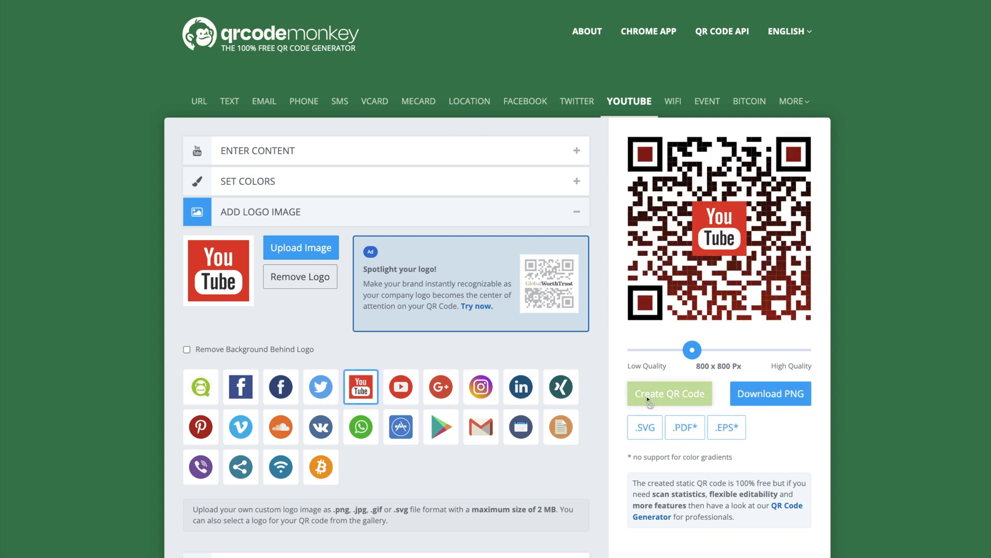
{"action": "left_click", "coordinate": [669, 393]}
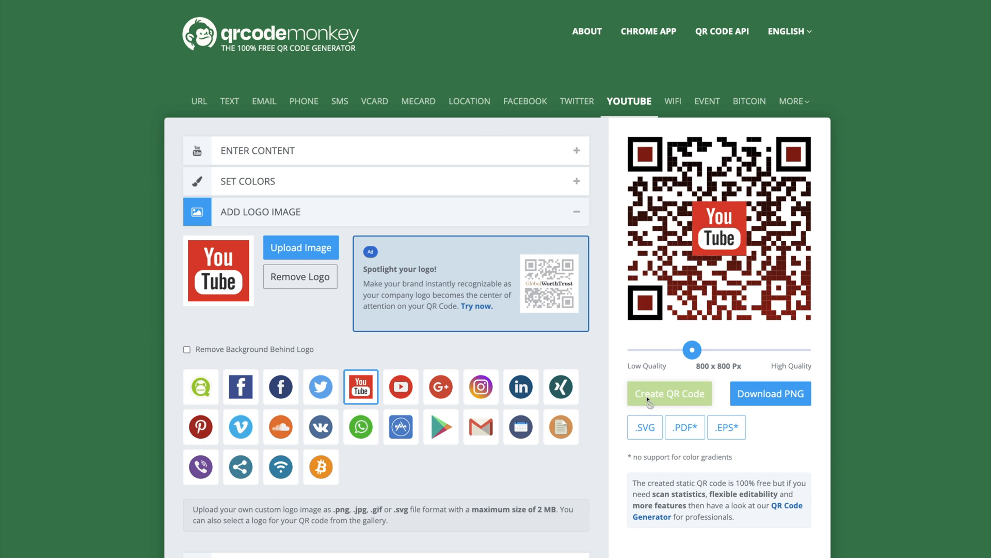
{"action": "scroll", "scroll_direction": "down", "scroll_amount": 3}
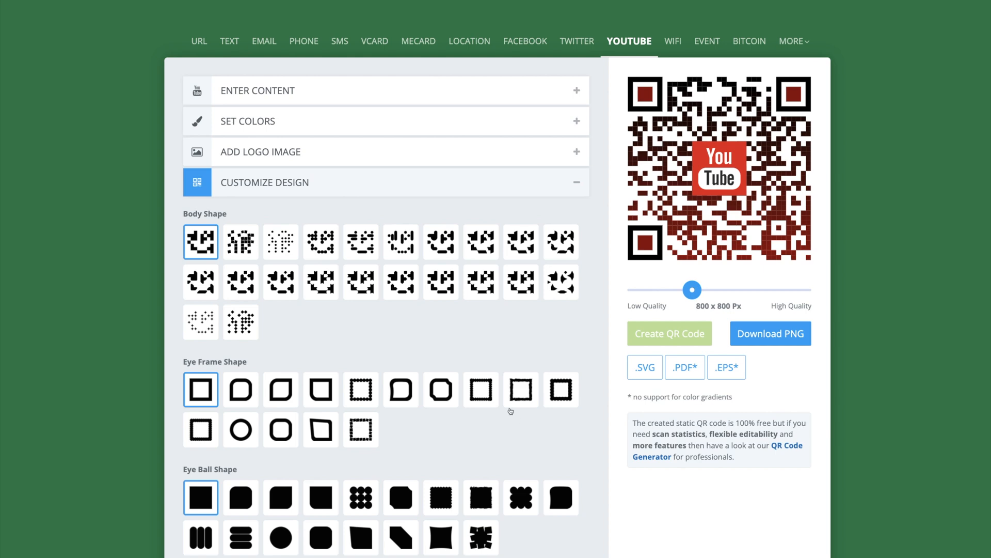
- Preview a dotted and other body patterns, settling on the rounded connected body
{"action": "left_click", "coordinate": [321, 241]}
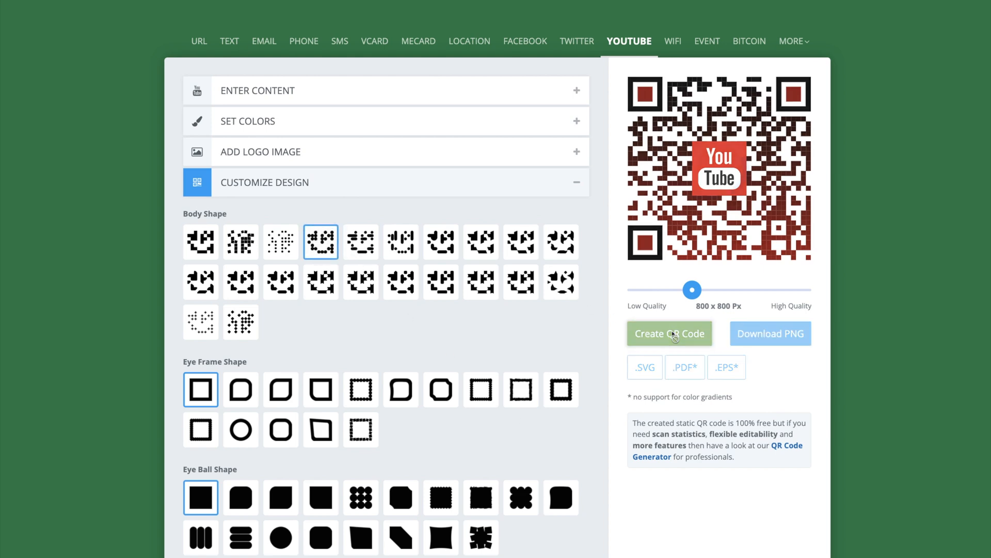
{"action": "left_click", "coordinate": [441, 282]}
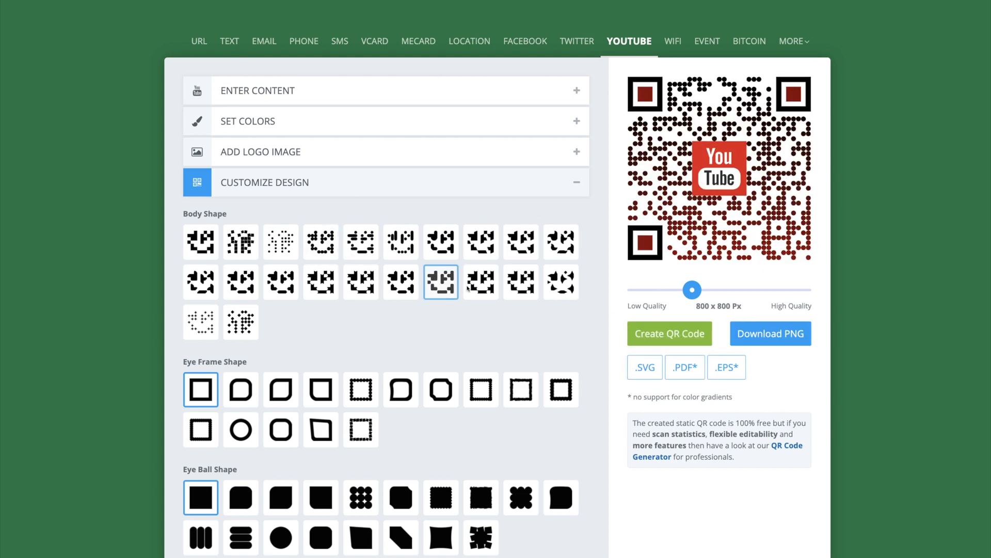
{"action": "left_click", "coordinate": [669, 333]}
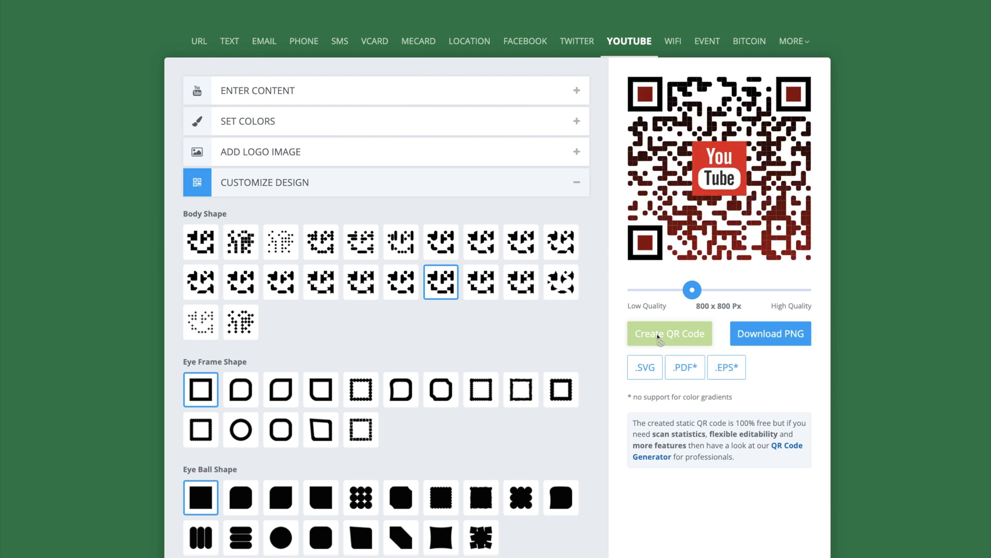
{"action": "left_click", "coordinate": [240, 282]}
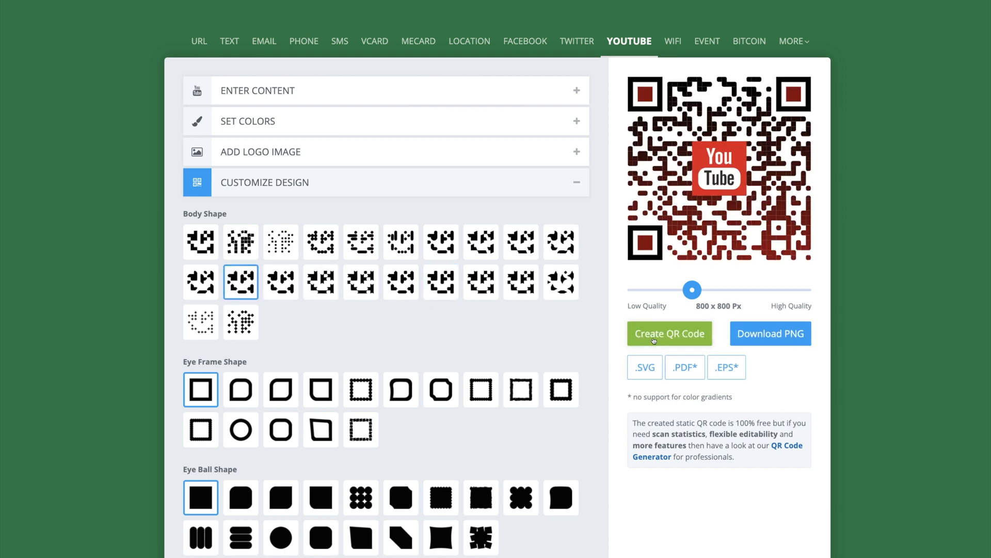
{"action": "left_click", "coordinate": [669, 333]}
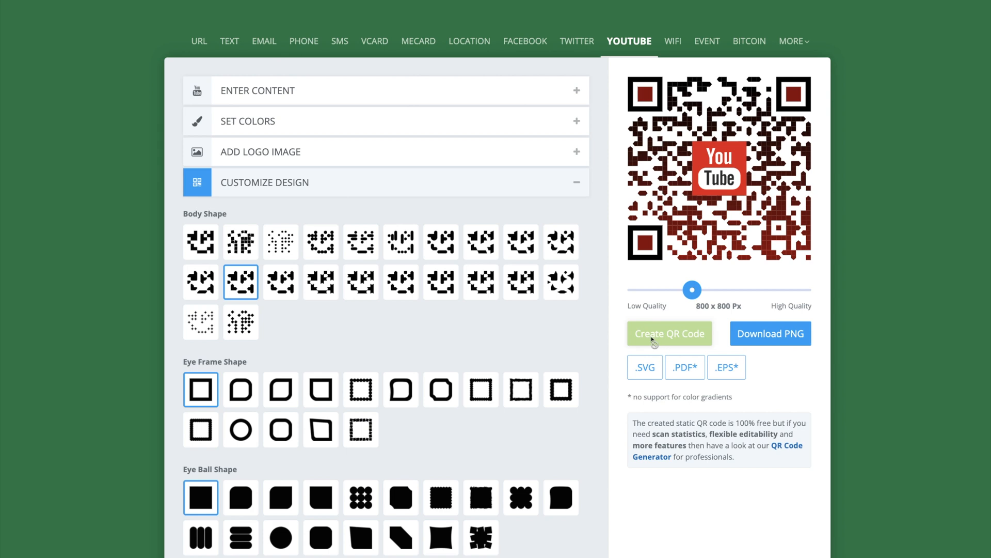
{"action": "left_click", "coordinate": [281, 430]}
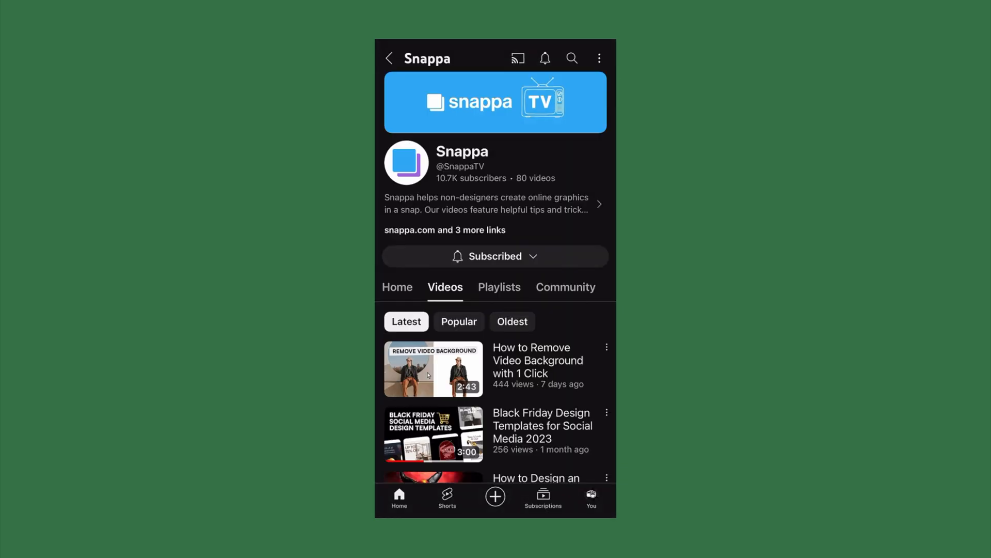
{"action": "scroll", "scroll_direction": "down", "scroll_amount": 3}
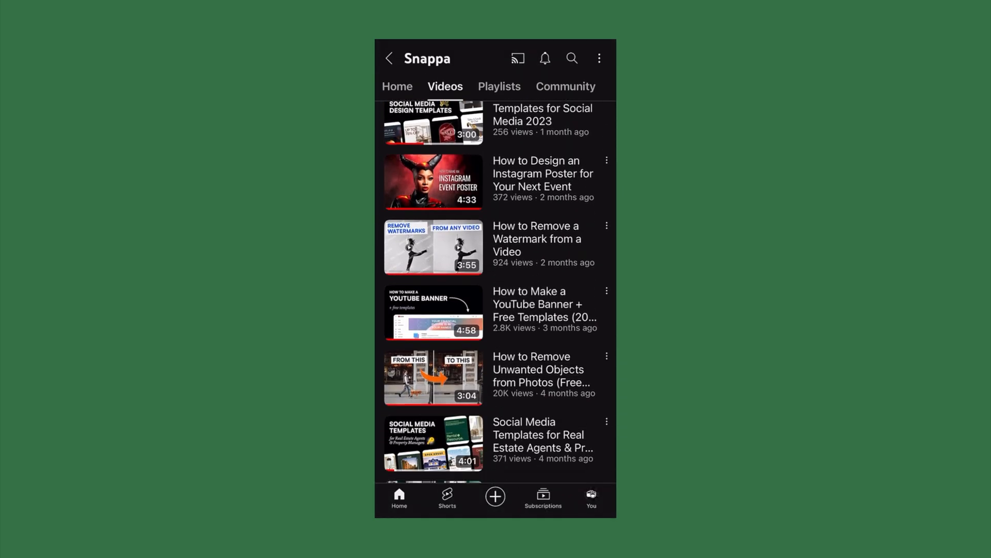
{"action": "scroll", "scroll_direction": "down", "scroll_amount": 3}
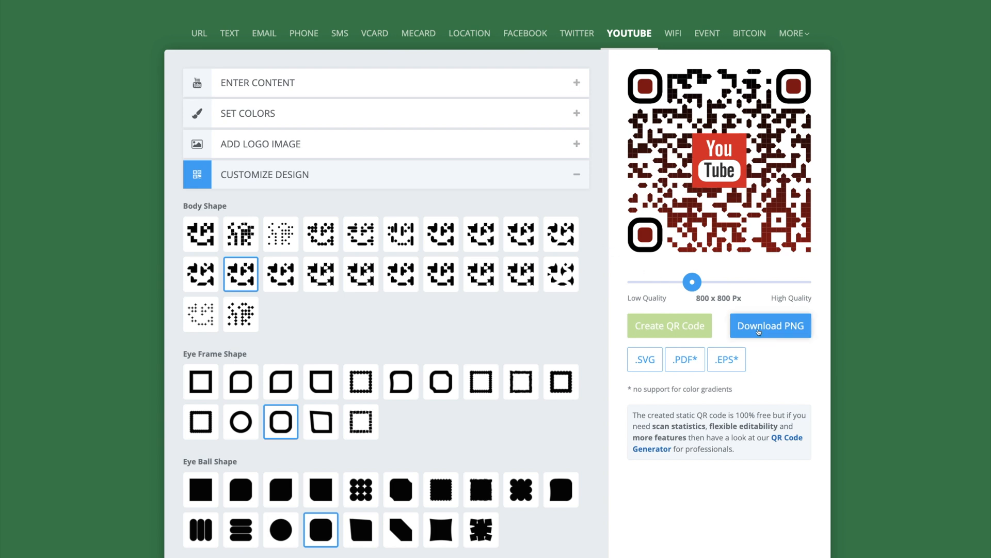
- Download the QR code as a PNG and dismiss the advertisement popup
{"action": "left_click", "coordinate": [770, 325]}
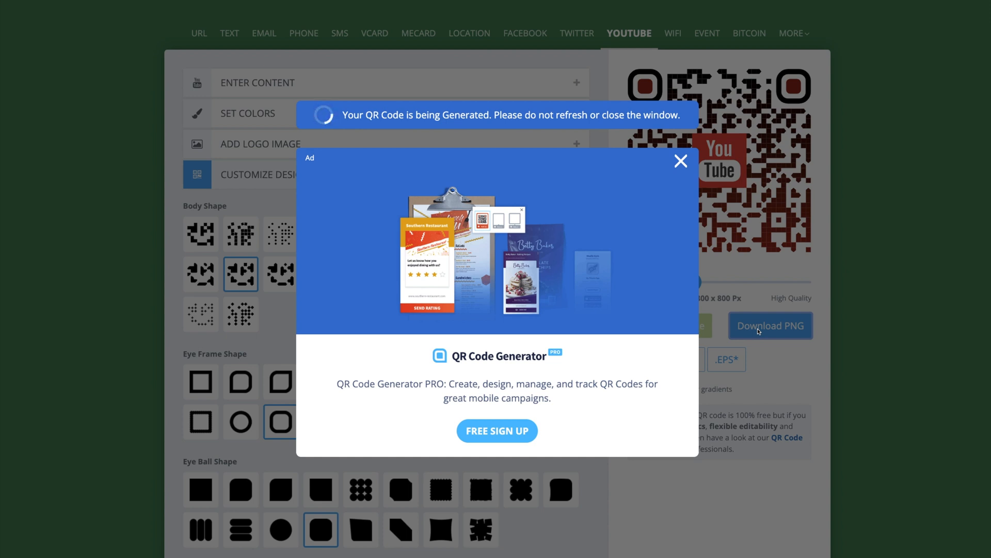
{"action": "left_click", "coordinate": [770, 325]}
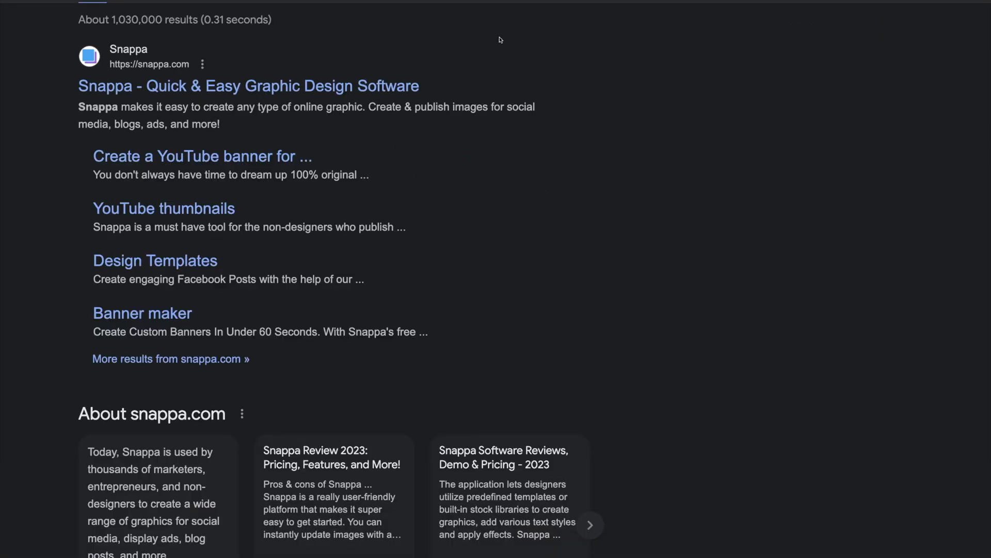
- Open Snappa from the search results and scroll through its template gallery
{"action": "left_click", "coordinate": [248, 86]}
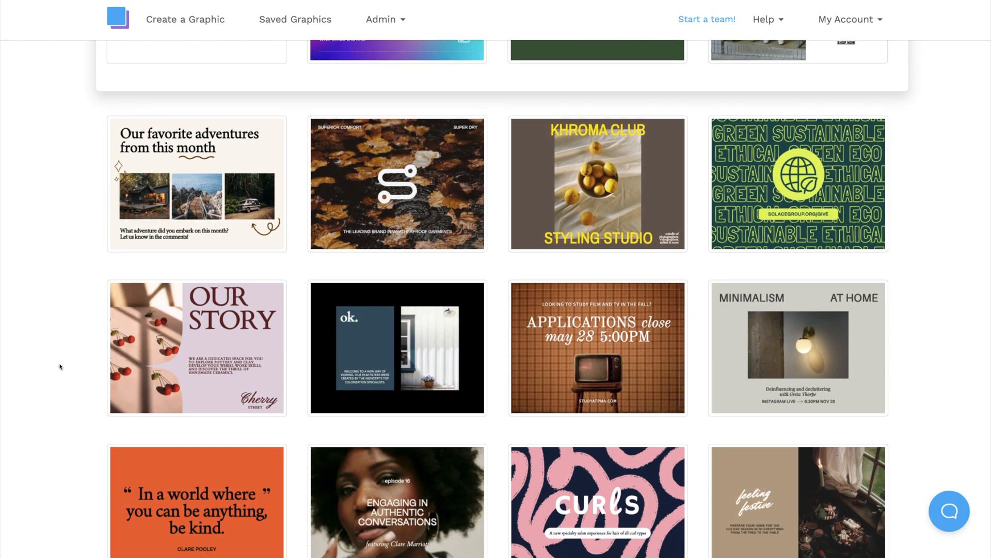
{"action": "scroll", "scroll_direction": "down", "scroll_amount": 3}
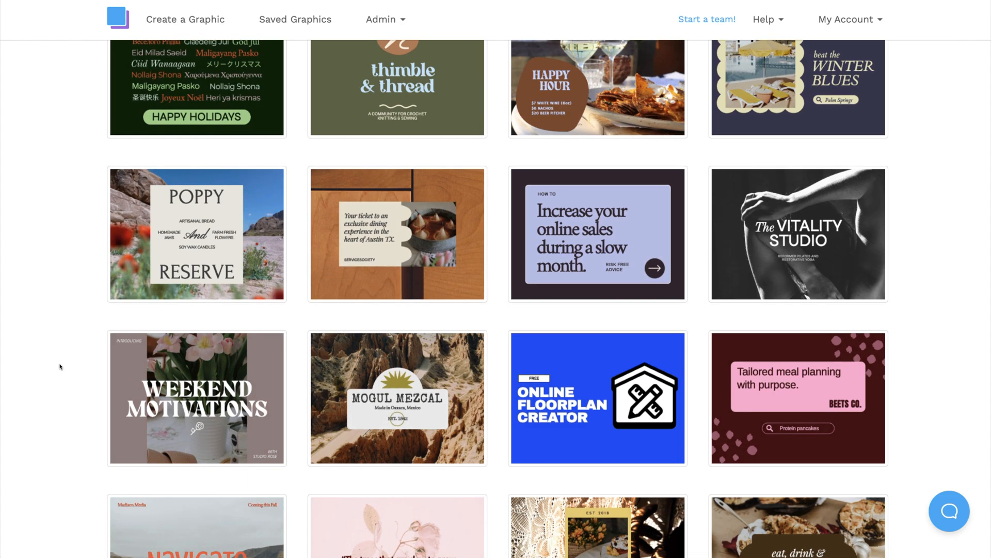
{"action": "scroll", "scroll_direction": "down", "scroll_amount": 3}
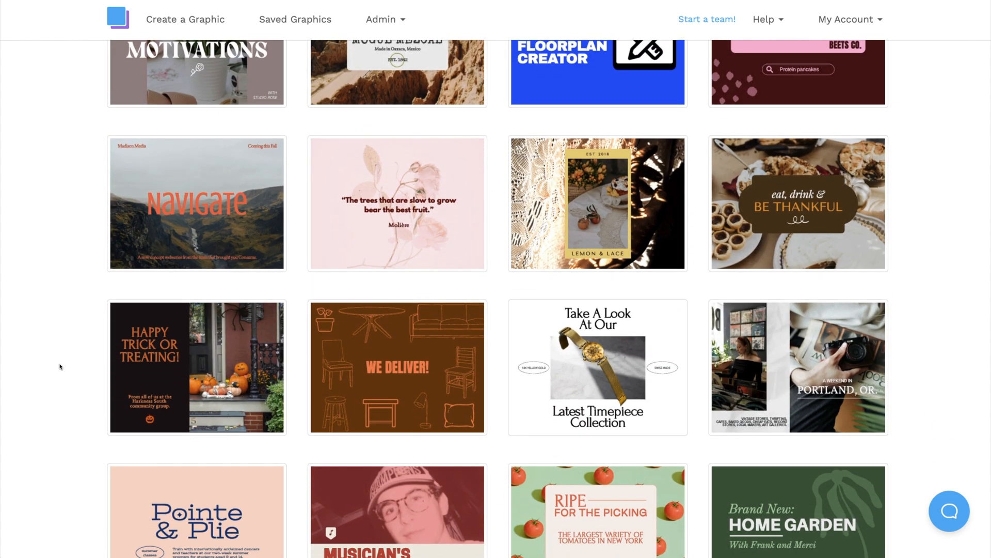
{"action": "scroll", "scroll_direction": "down", "scroll_amount": 3}
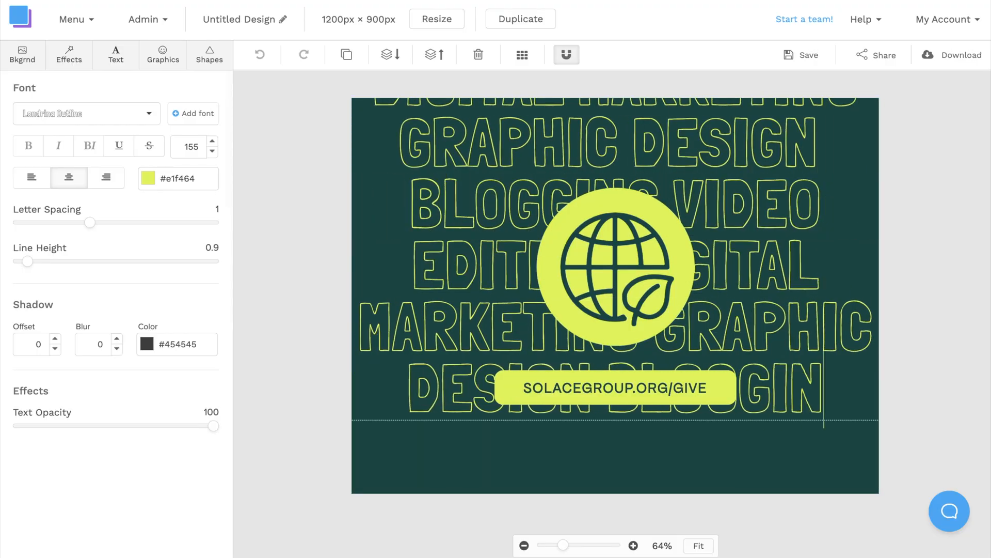
- Select the globe emblem for replacement and finish editing the web address caption
{"action": "left_click", "coordinate": [149, 179]}
{"action": "type", "text": "www.youtub"}
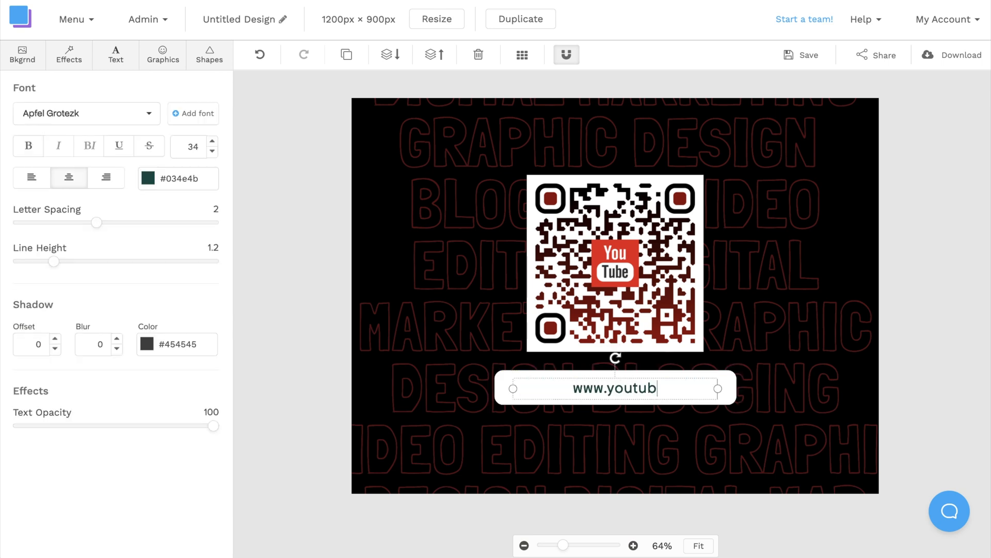
{"action": "left_click", "coordinate": [286, 429]}
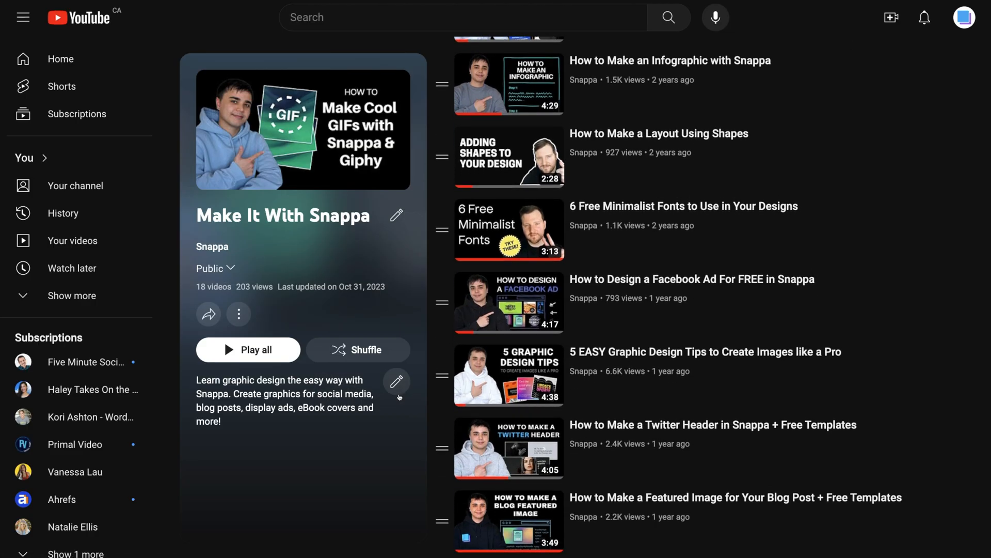
{"action": "scroll", "scroll_direction": "down", "scroll_amount": 3}
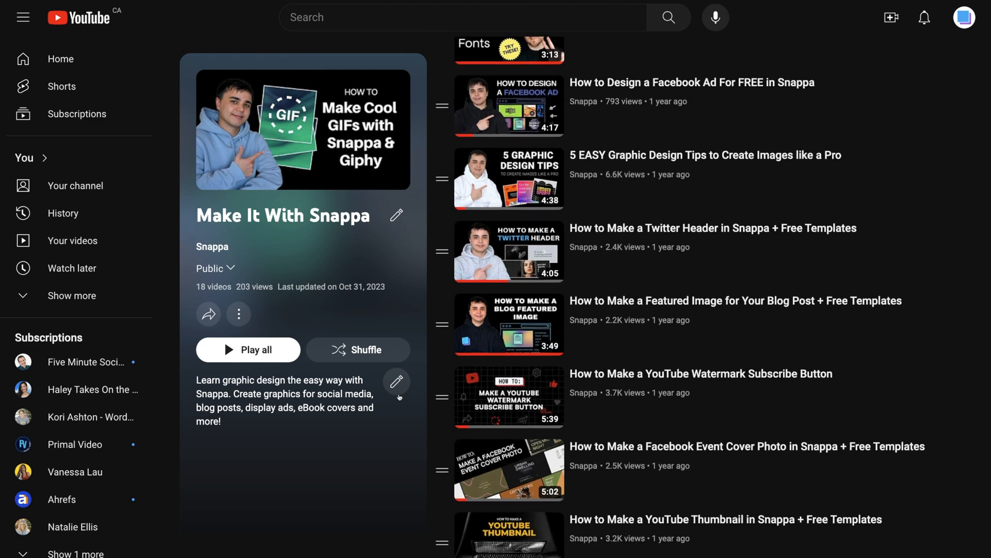
{"action": "scroll", "scroll_direction": "down", "scroll_amount": 3}
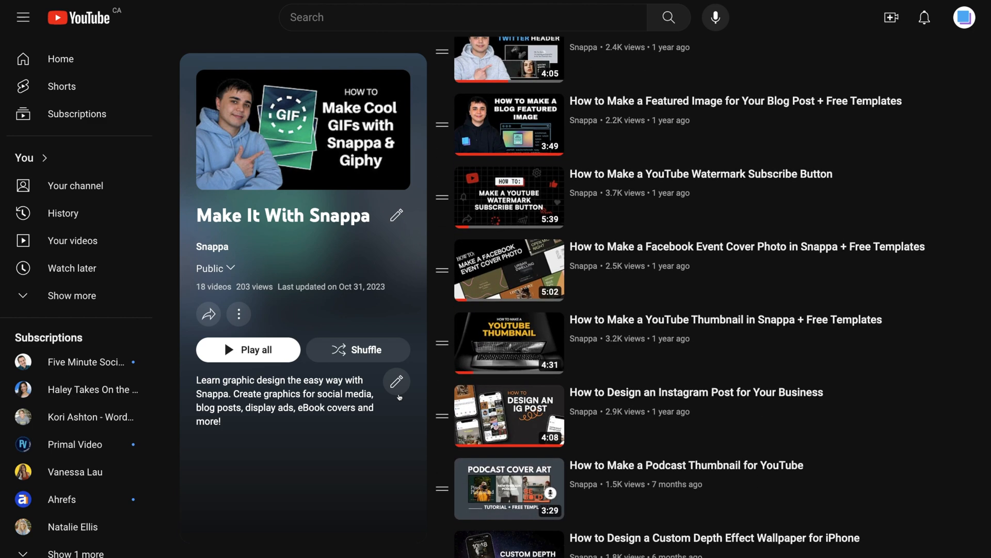
{"action": "scroll", "scroll_direction": "down", "scroll_amount": 3}
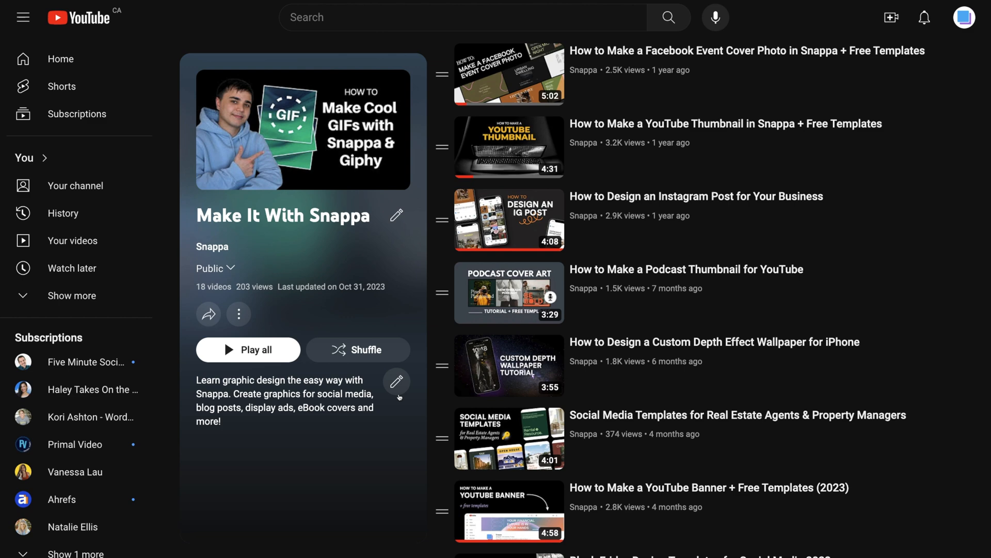